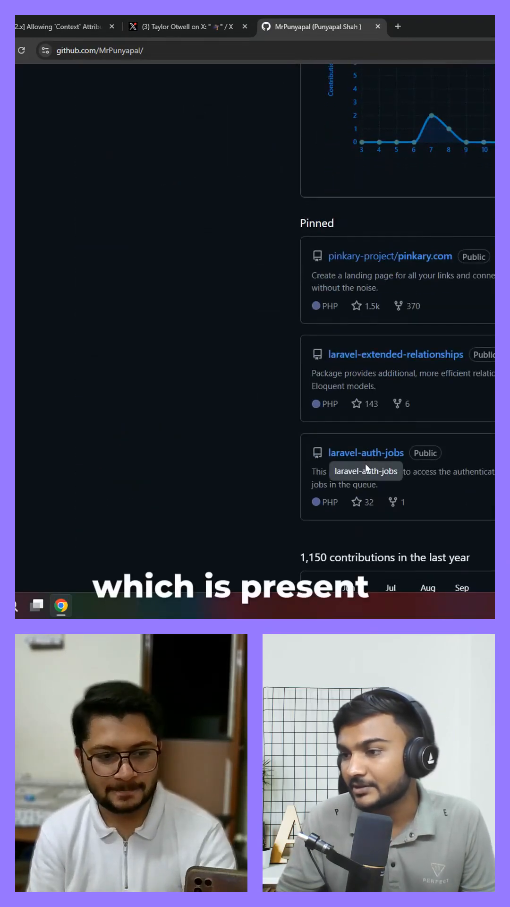
Open the laravel-auth-jobs repository from the profile's Pinned section.
click(367, 453)
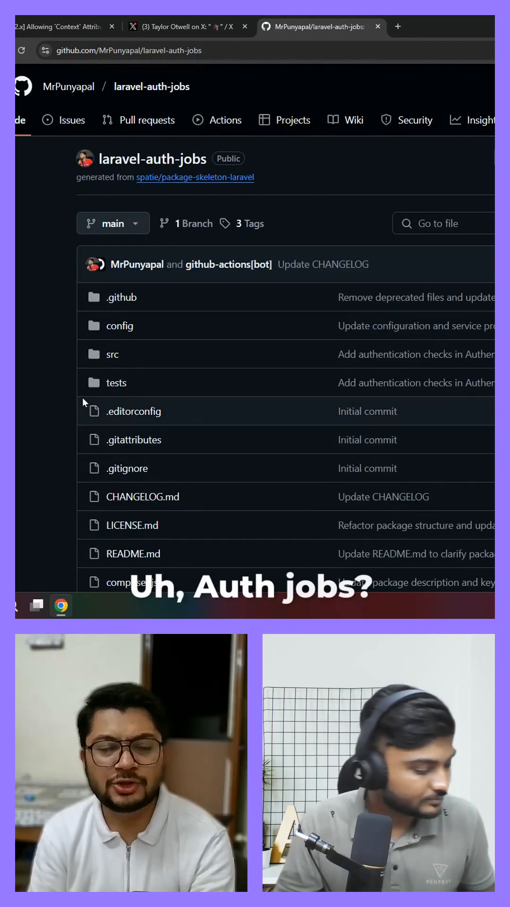
mouse_move(302, 451)
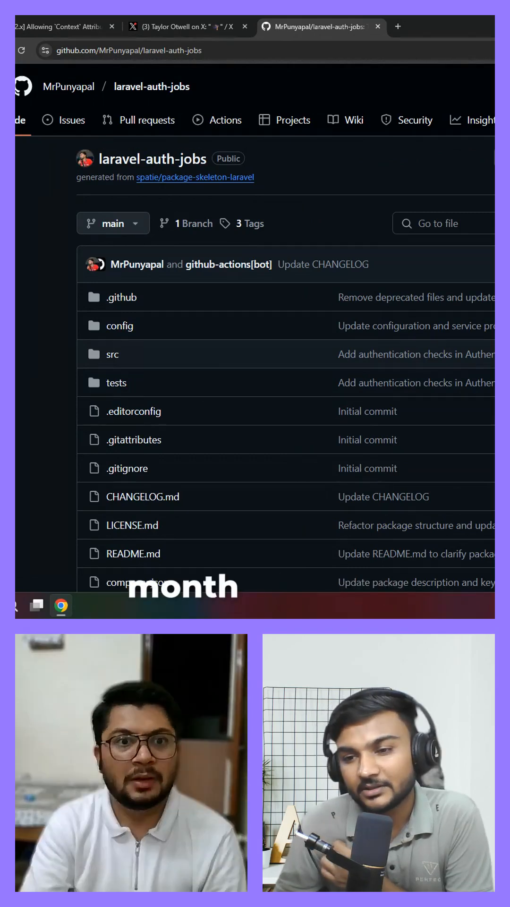
Scroll the README through composer installation, config publishing and the AuthenticateJob middleware job example.
scroll(down, 3)
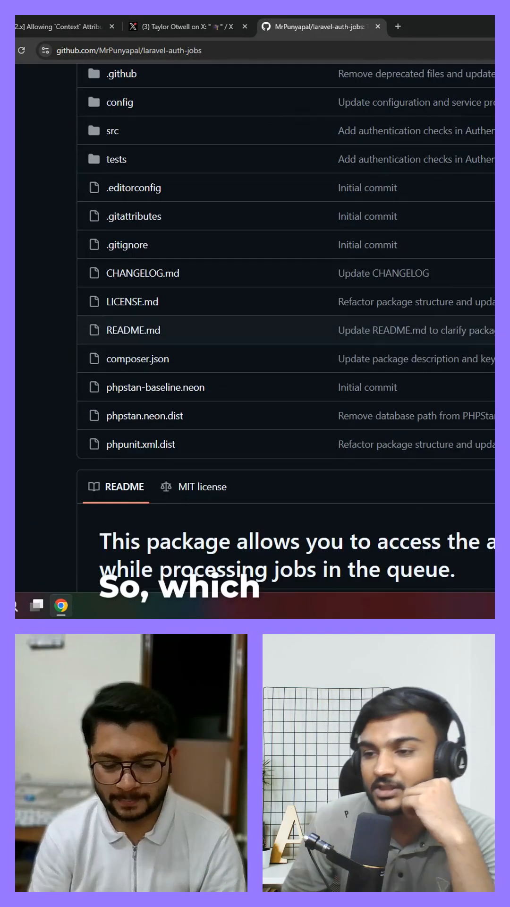
scroll(down, 3)
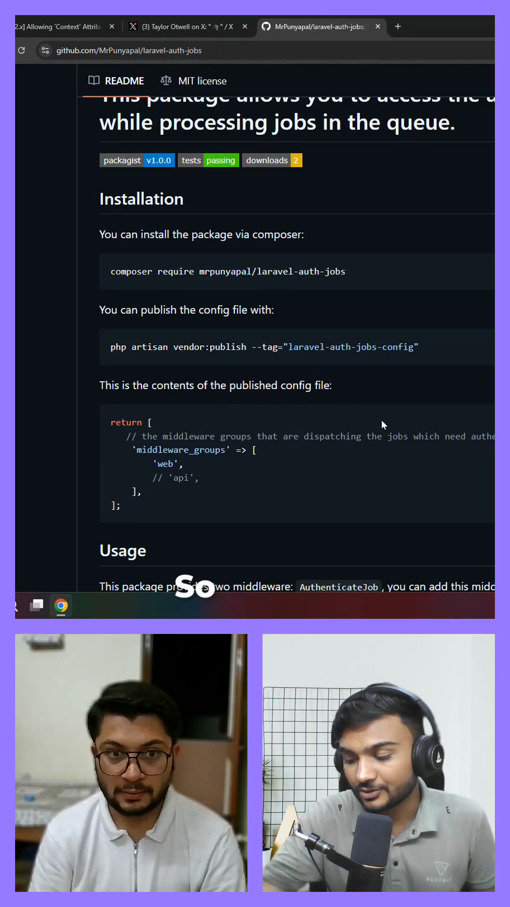
scroll(down, 3)
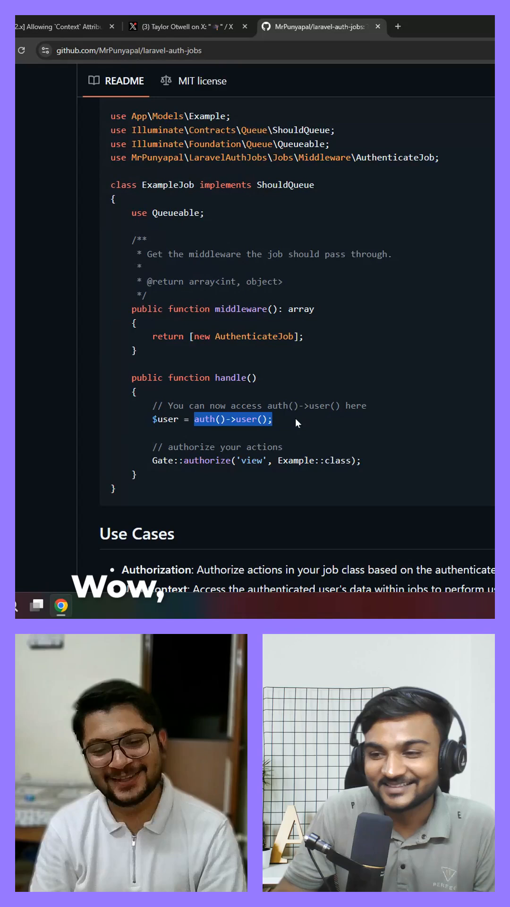
scroll(down, 3)
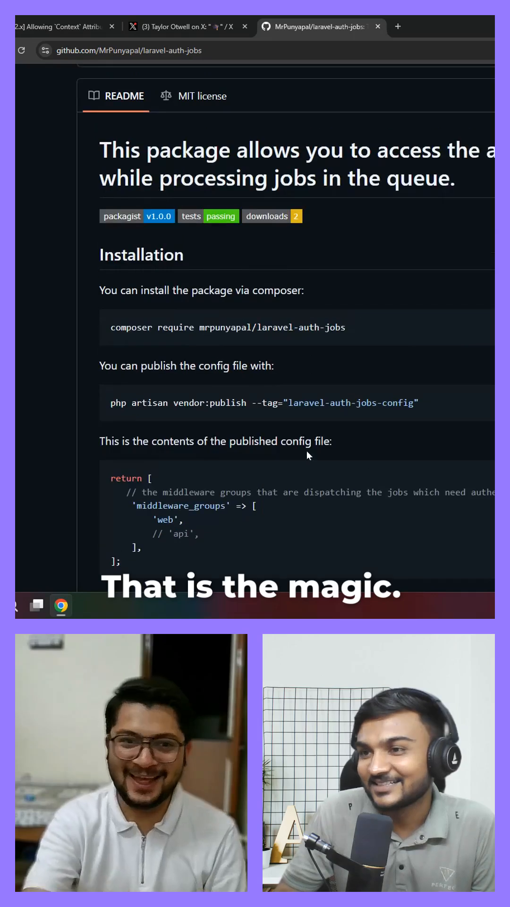
scroll(down, 3)
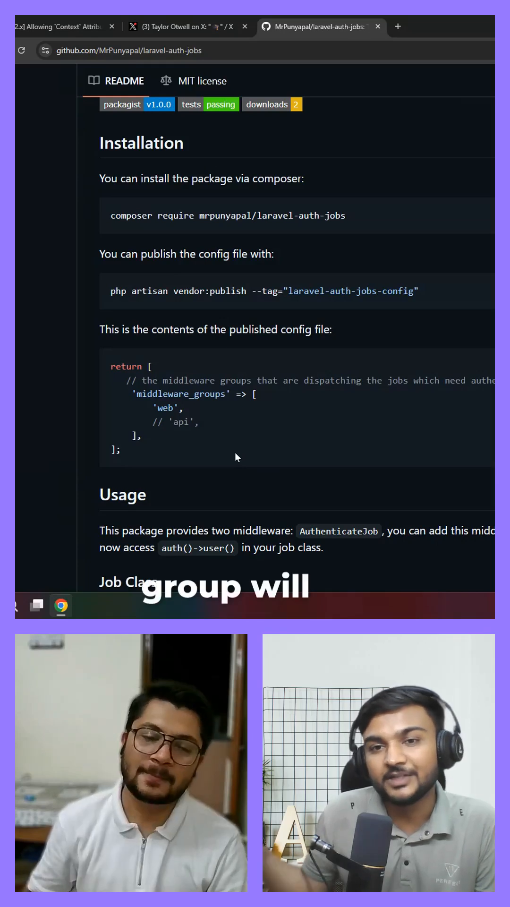
mouse_move(334, 463)
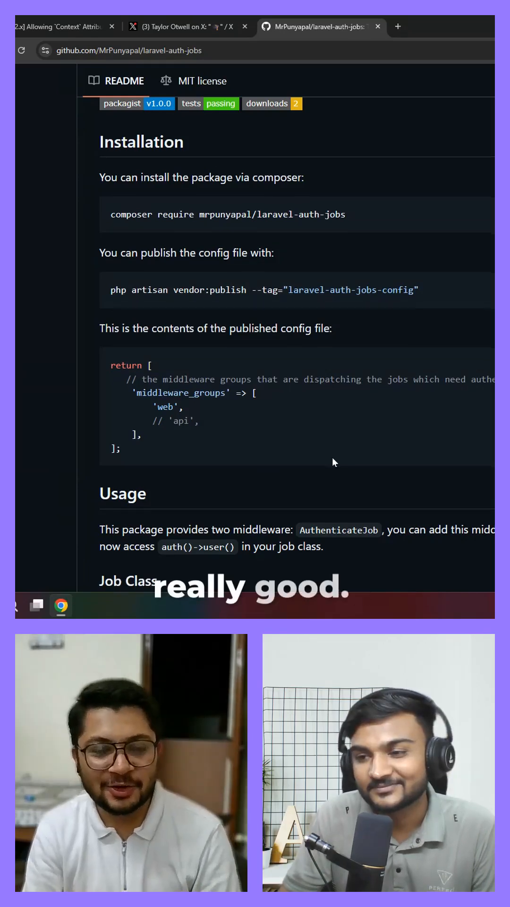